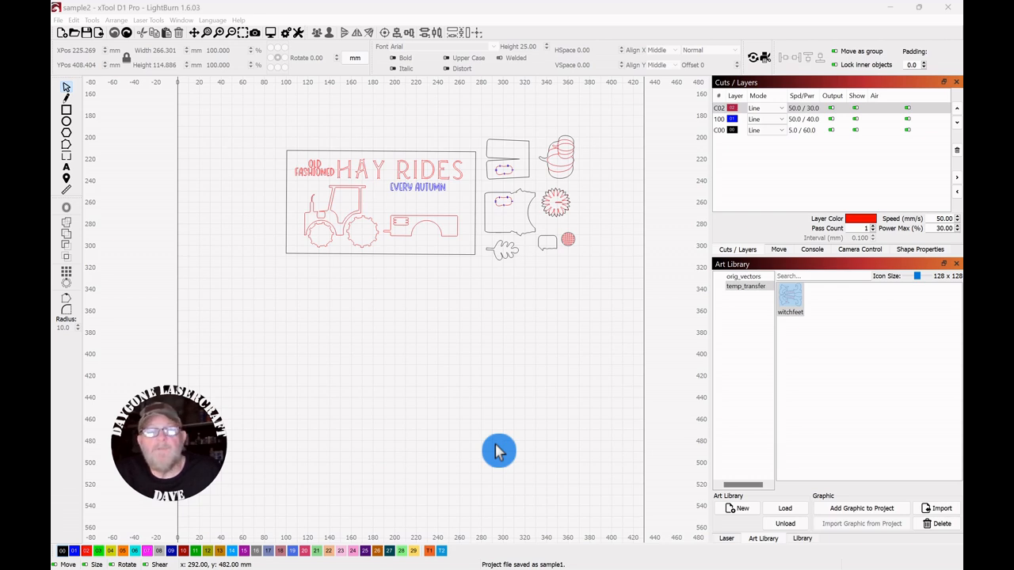
{"action": "mouse_move", "coordinate": [562, 284]}
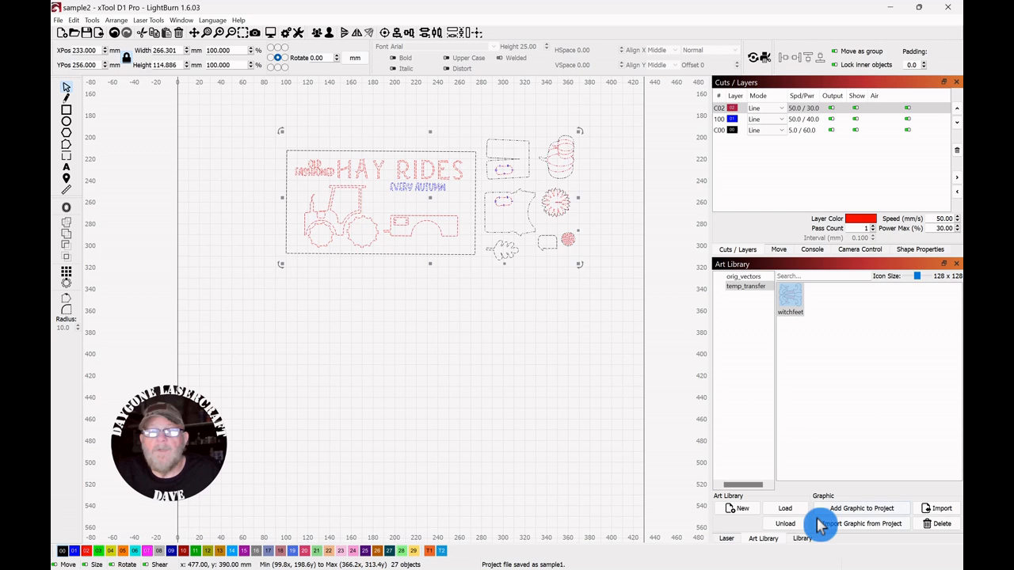
Import the selected Hay Rides design into the temp_transfer Art Library as a graphic named sample2
{"action": "left_click", "coordinate": [862, 507]}
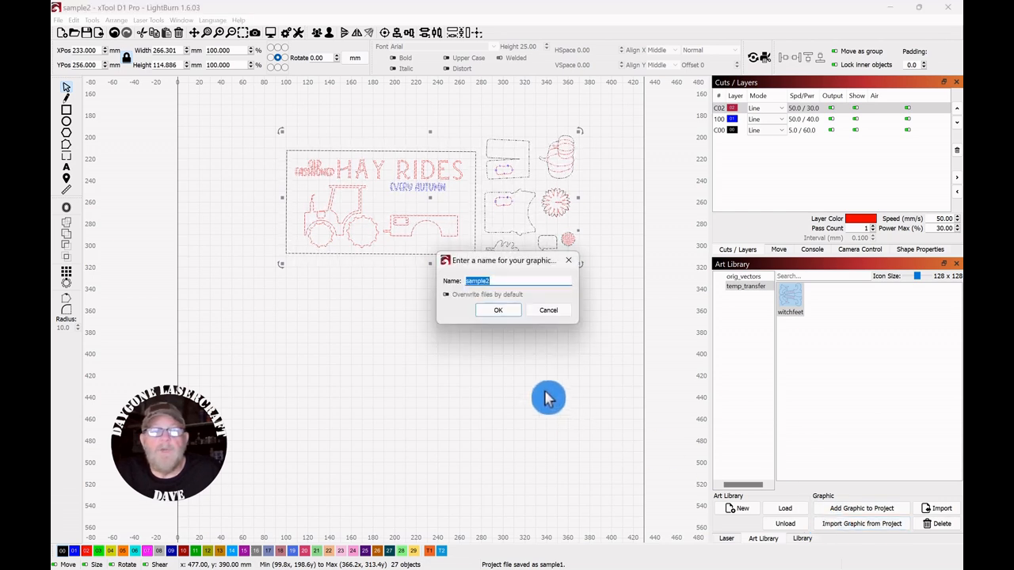
{"action": "left_click", "coordinate": [497, 309]}
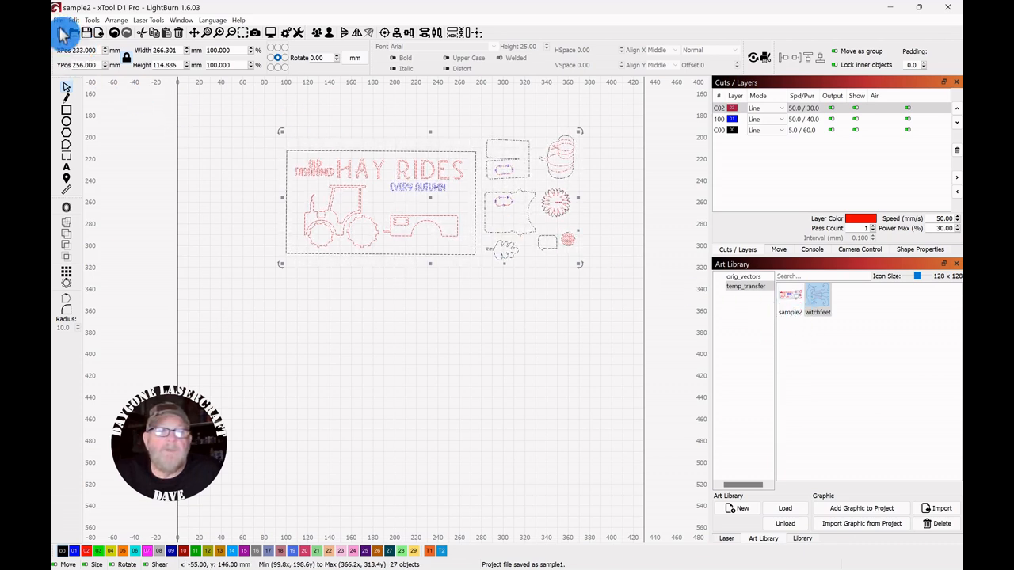
Switch to the sample1 project so the sample2 graphic can join its autumn signs
{"action": "left_click", "coordinate": [72, 31]}
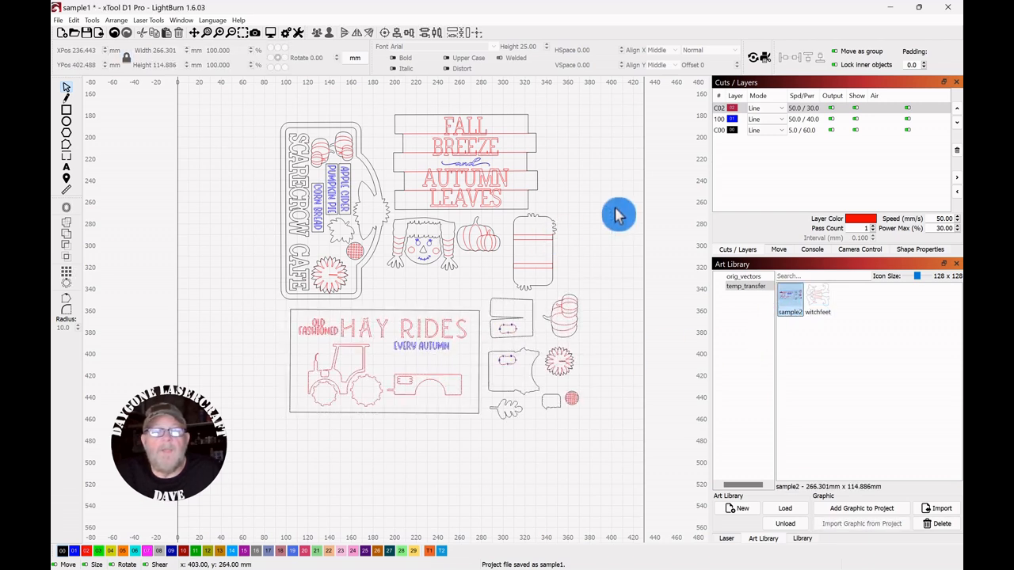
{"action": "mouse_move", "coordinate": [618, 203]}
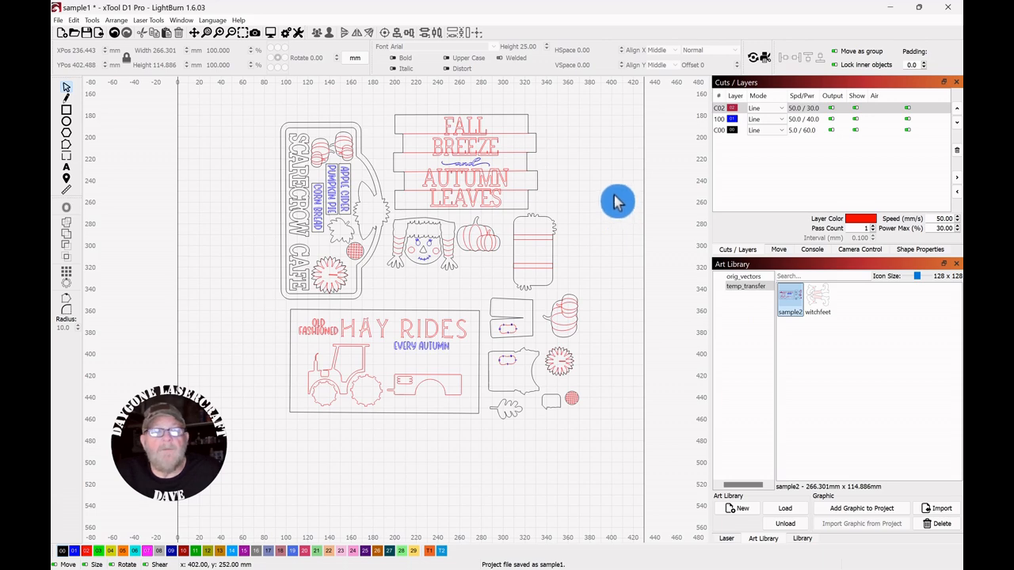
{"action": "mouse_move", "coordinate": [604, 198]}
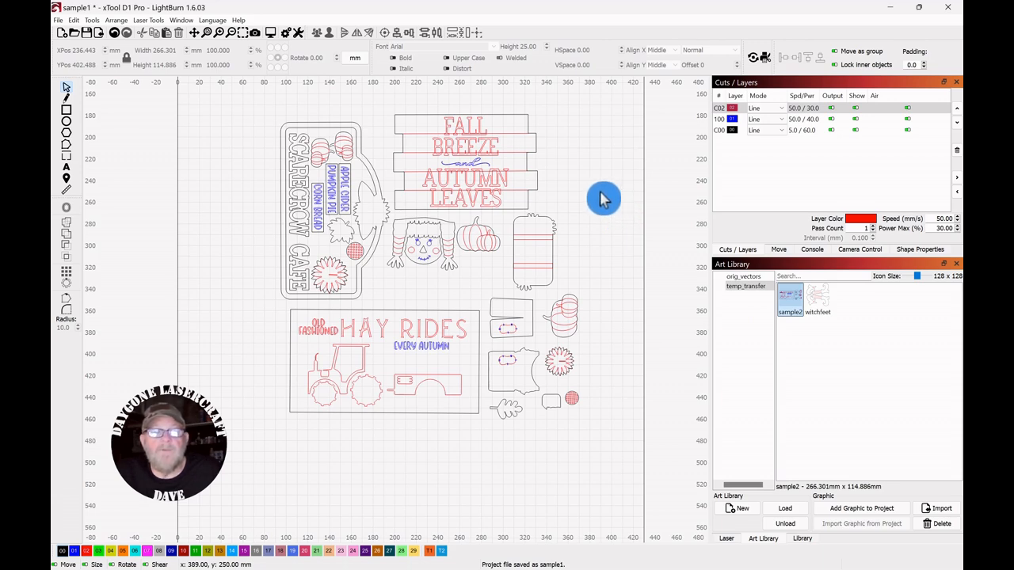